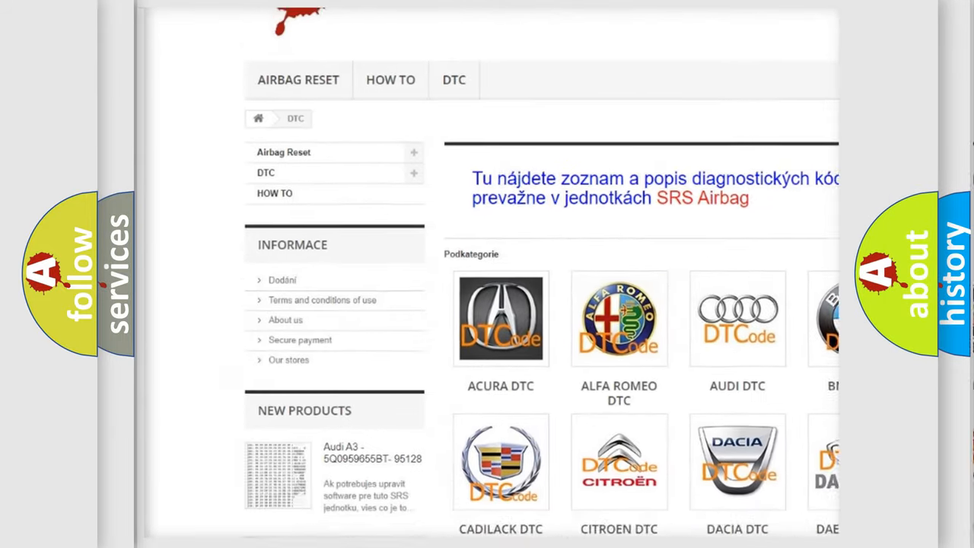
scroll("down", 3)
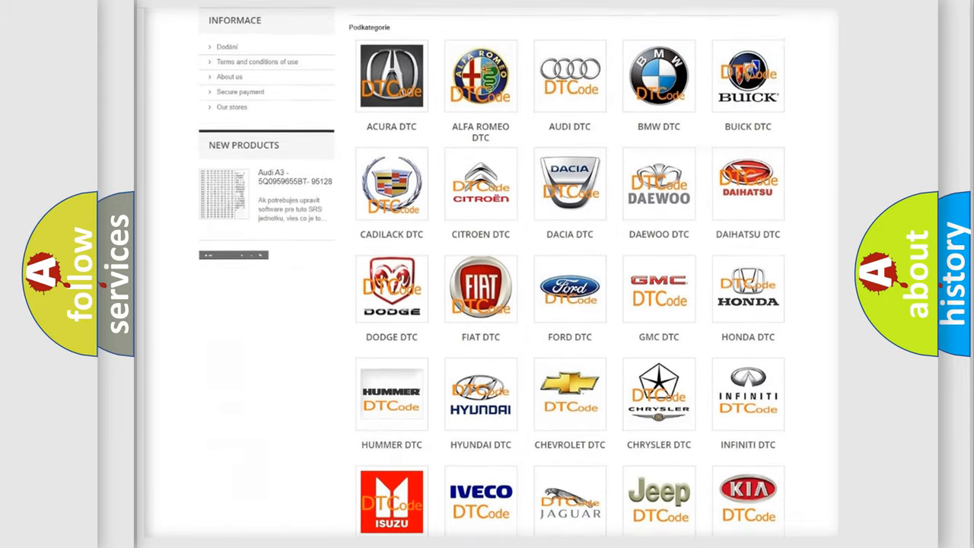
scroll("down", 3)
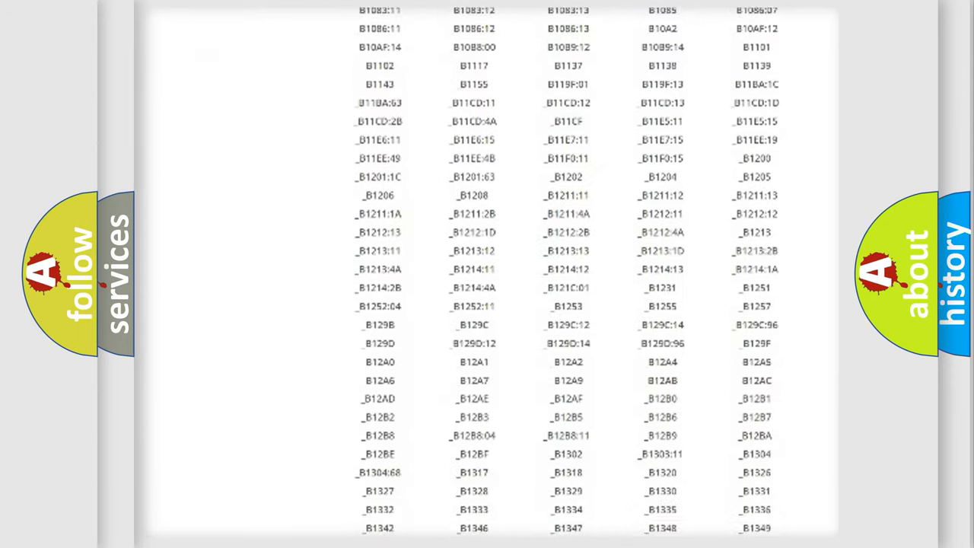
scroll("down", 3)
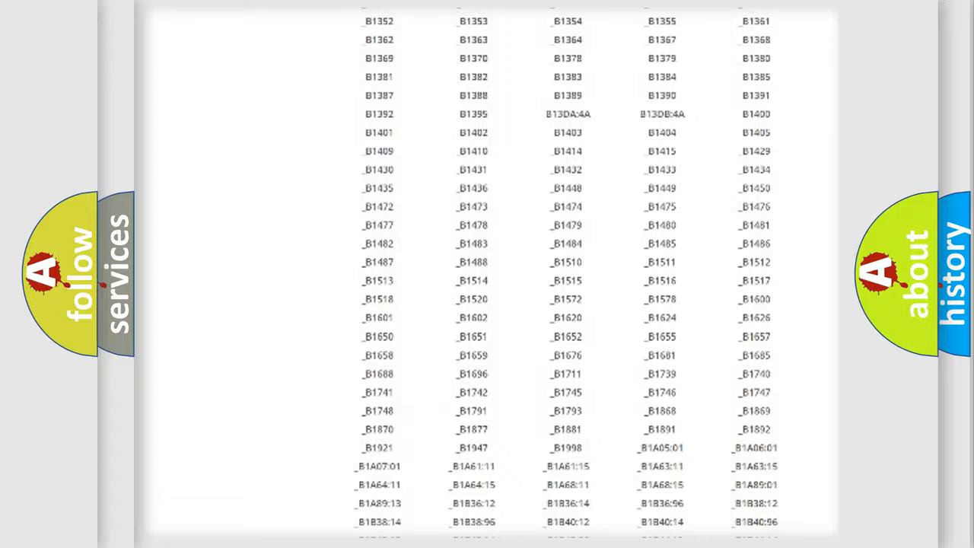